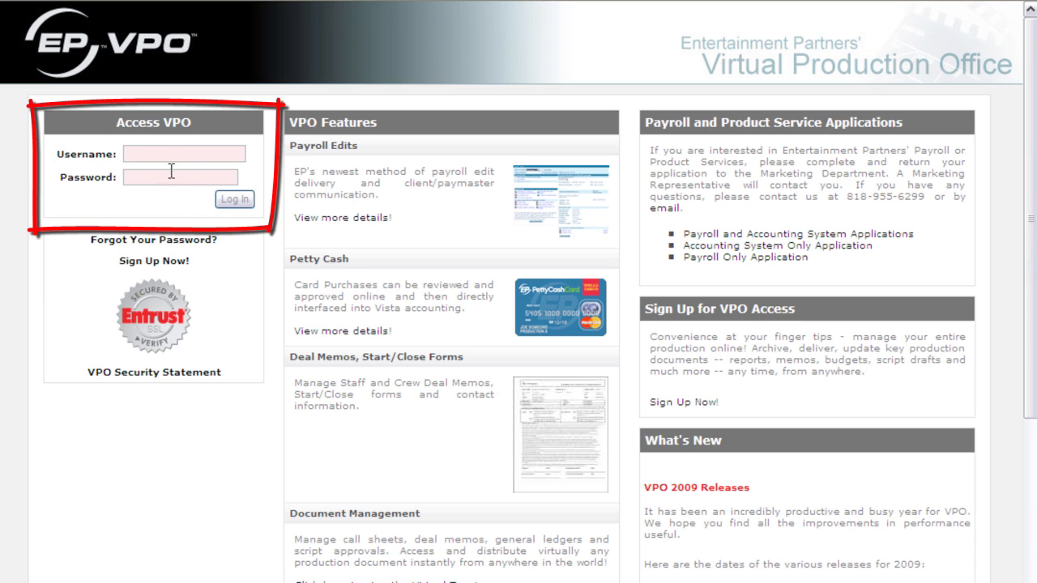
{"action": "mouse_move", "coordinate": [175, 243]}
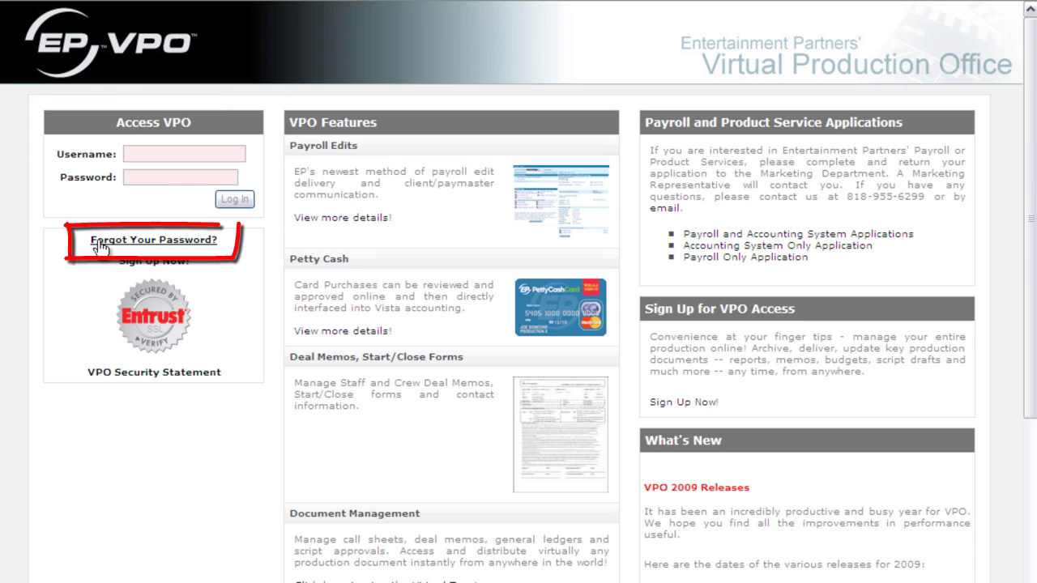
{"action": "mouse_move", "coordinate": [130, 246]}
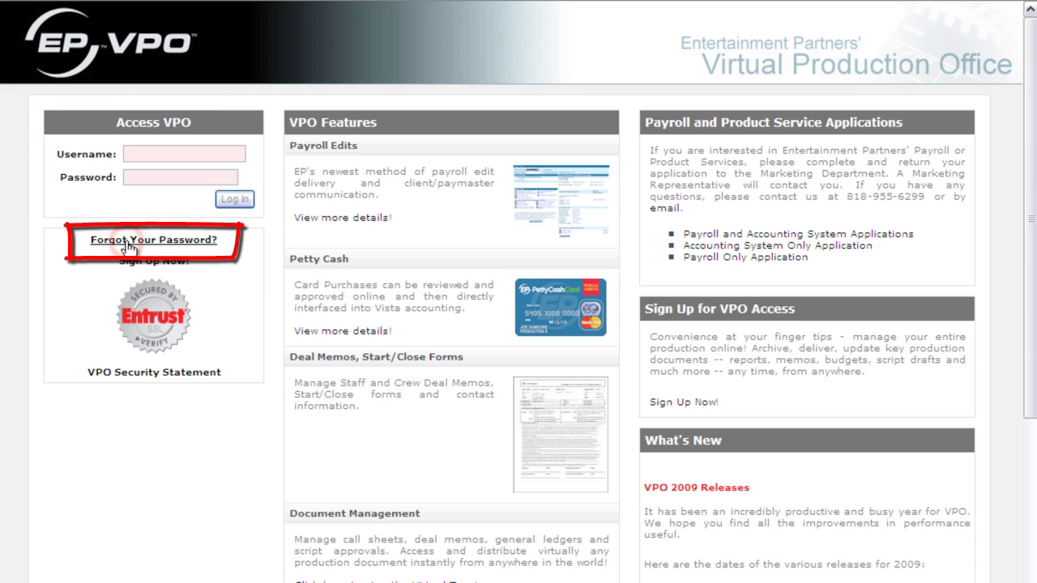
{"action": "mouse_move", "coordinate": [253, 266]}
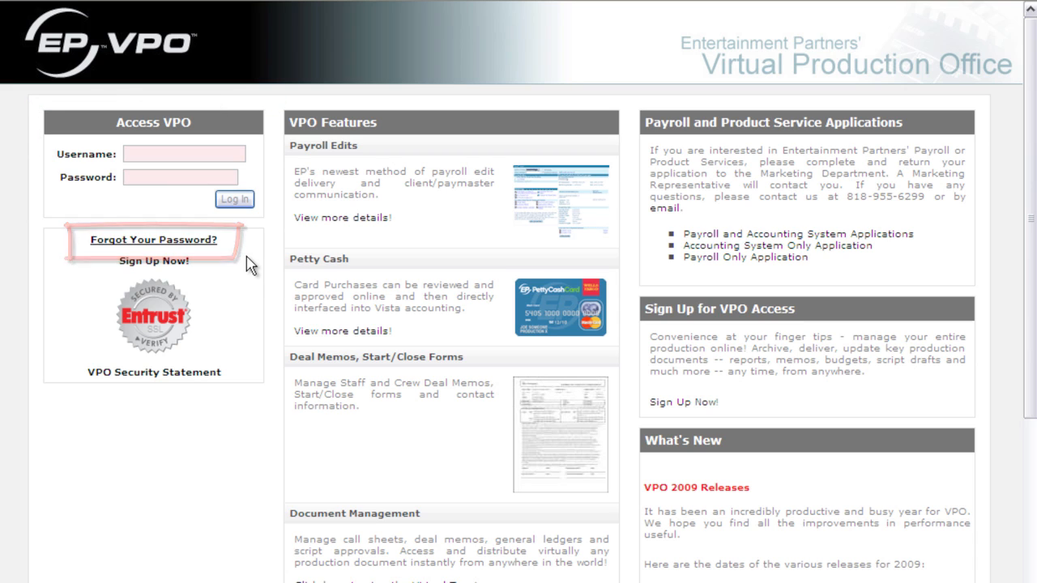
Bring up the password reset form on the VPO login page, then dismiss it.
{"action": "left_click", "coordinate": [153, 240]}
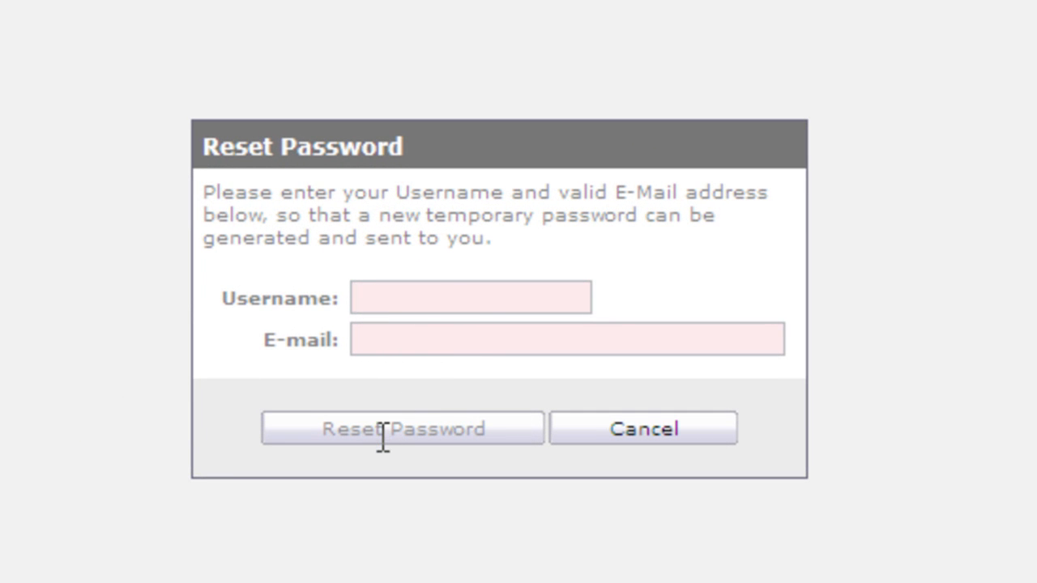
{"action": "mouse_move", "coordinate": [399, 447]}
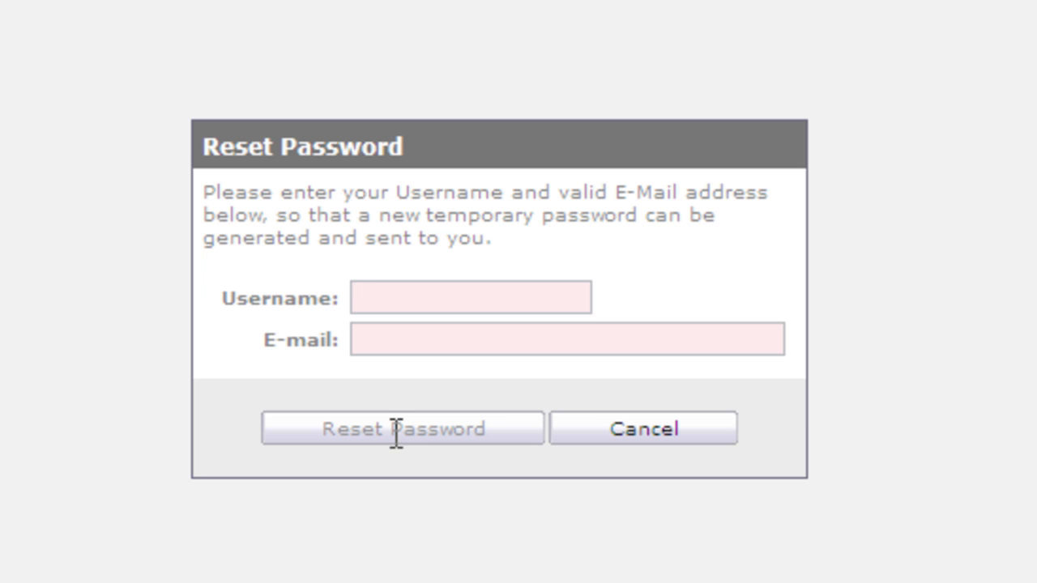
{"action": "left_click", "coordinate": [470, 300]}
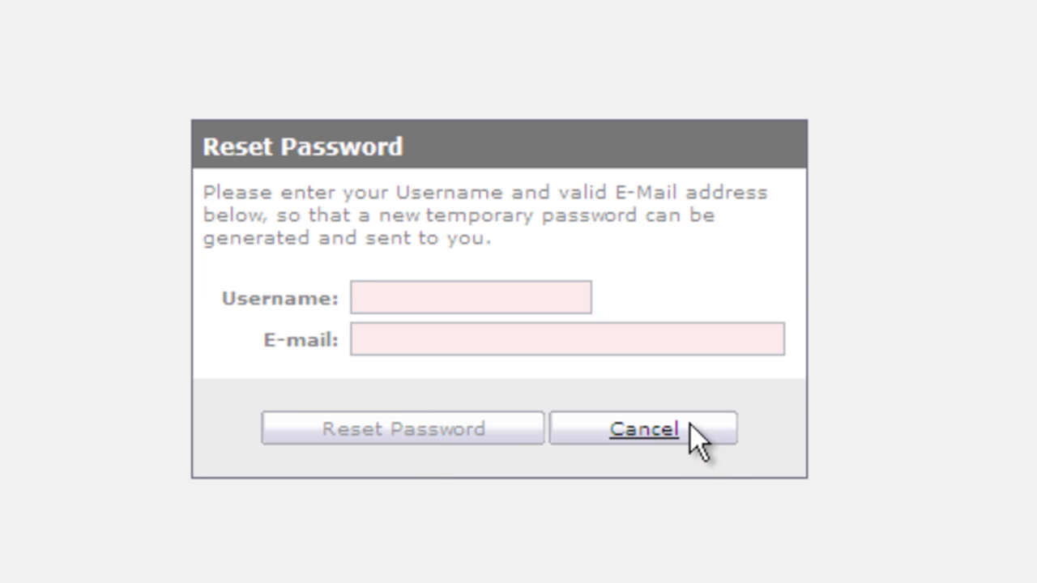
{"action": "left_click", "coordinate": [644, 429]}
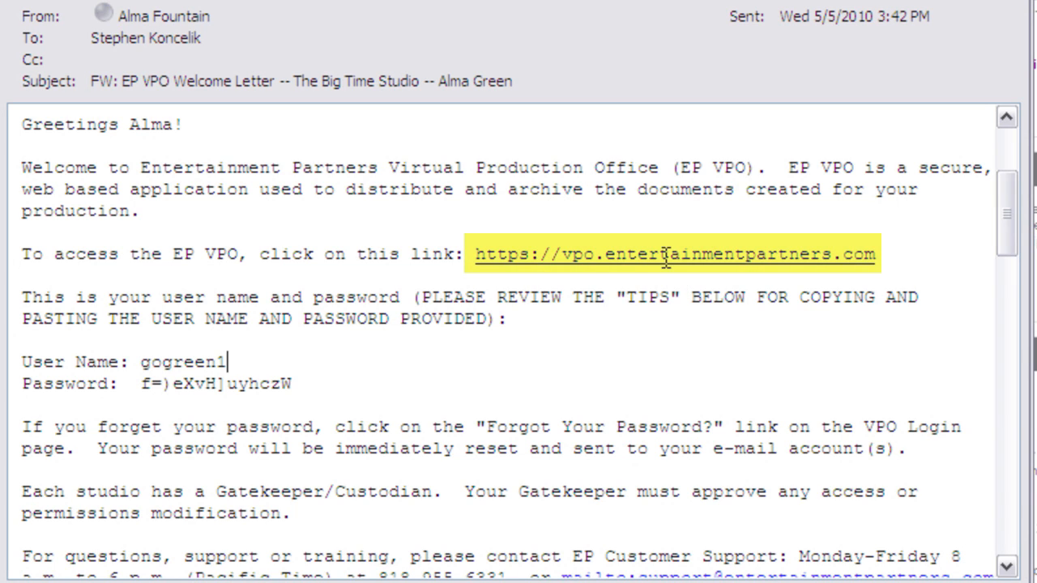
{"action": "mouse_move", "coordinate": [165, 383]}
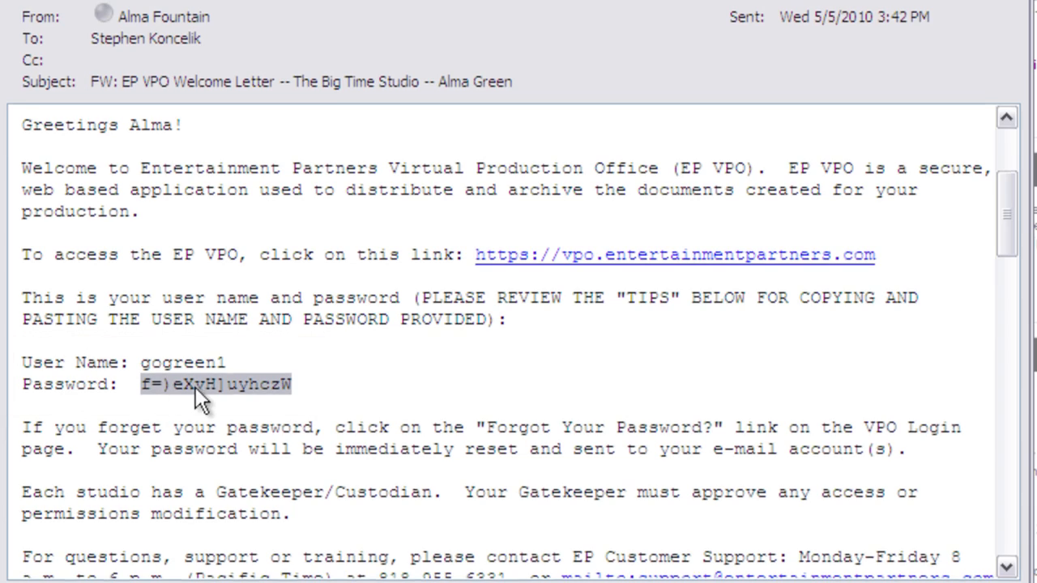
Find the VPO username and temporary password in the welcome email, then put the message away.
{"action": "left_click", "coordinate": [87, 55]}
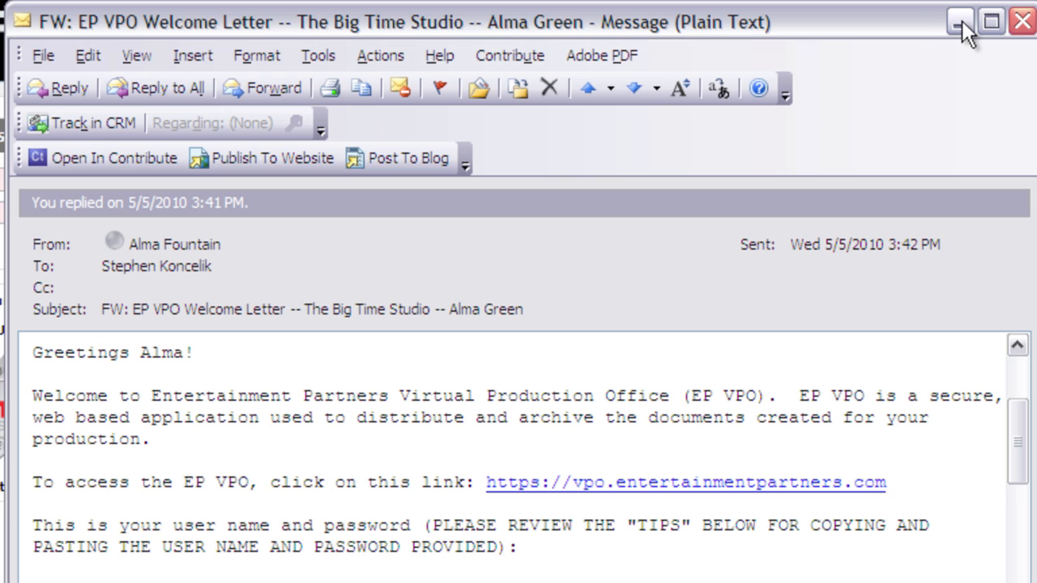
{"action": "left_click", "coordinate": [690, 479]}
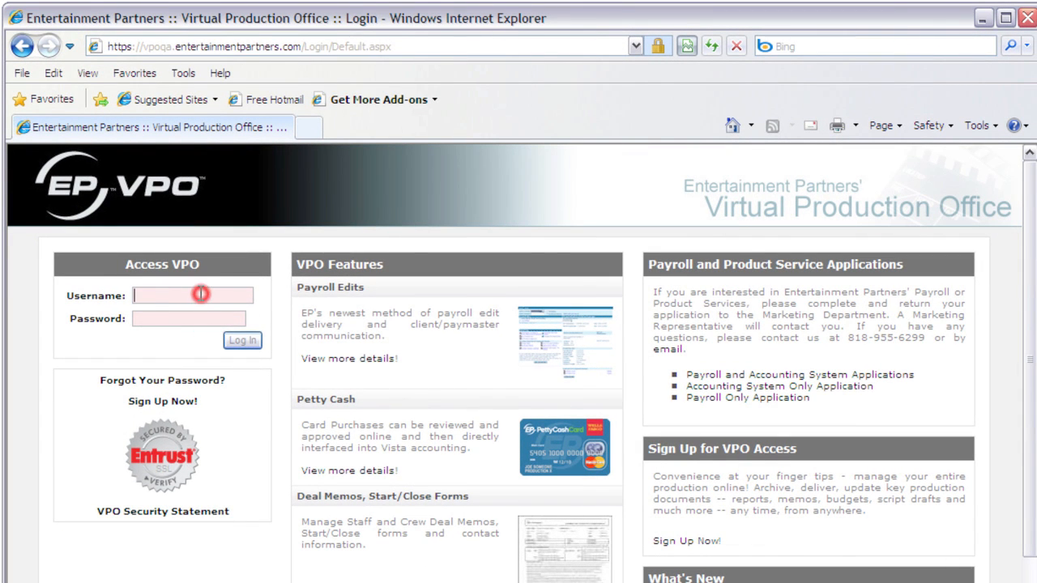
Enter the username 'gog' from the welcome email into the login form.
{"action": "left_click", "coordinate": [201, 295]}
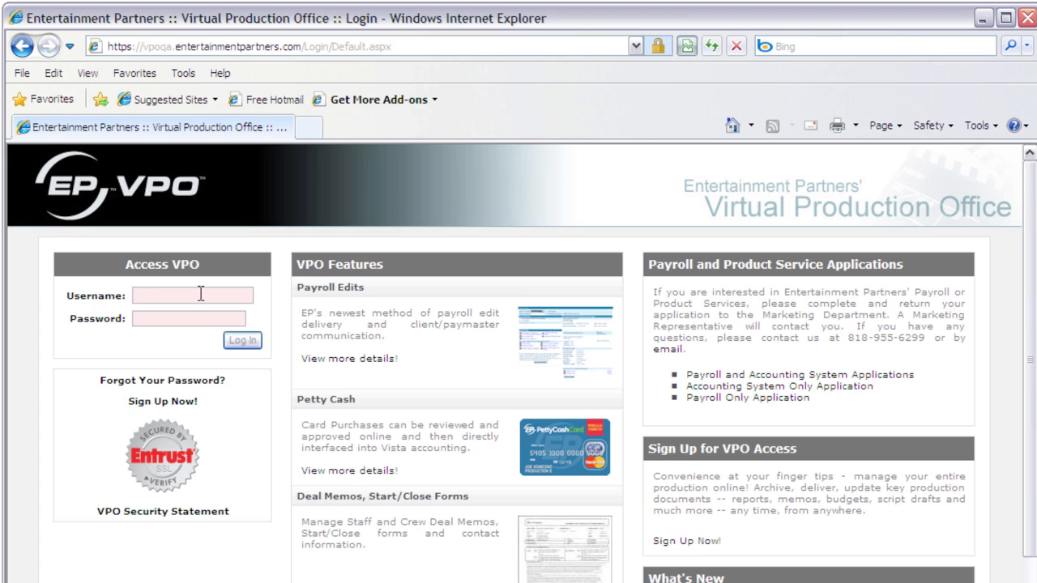
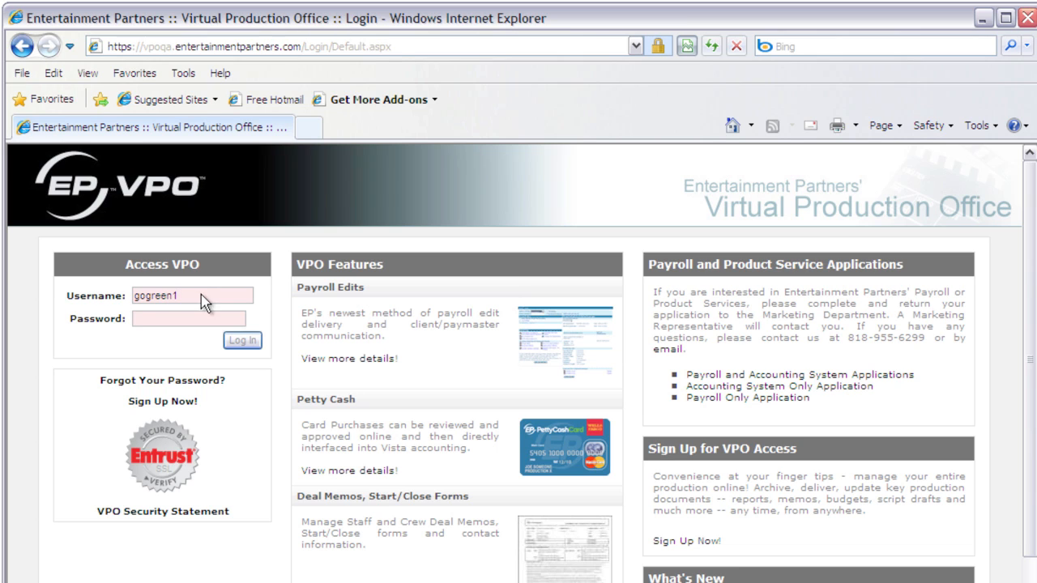
{"action": "left_click", "coordinate": [181, 321]}
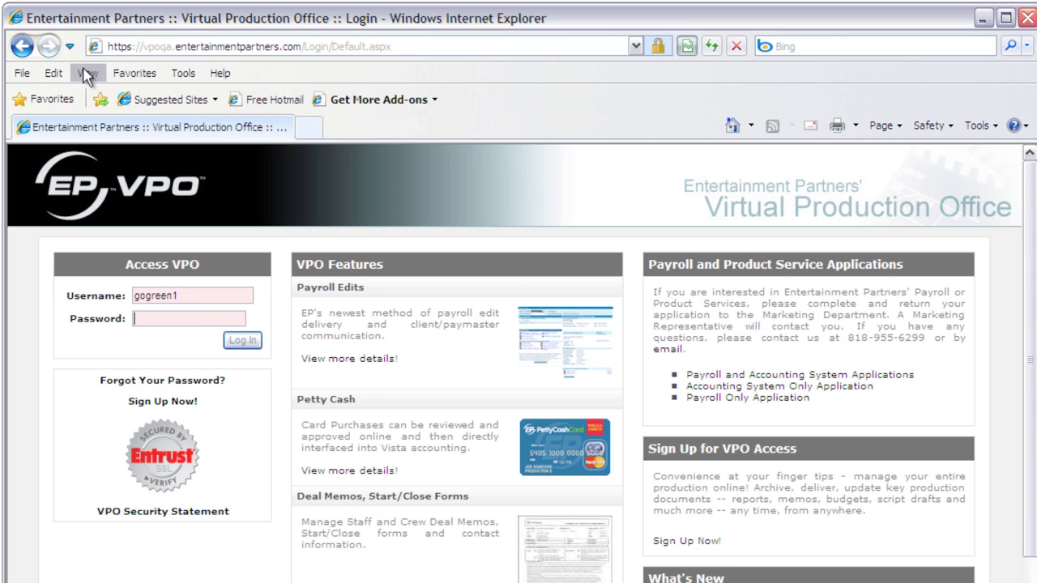
{"action": "mouse_move", "coordinate": [58, 73]}
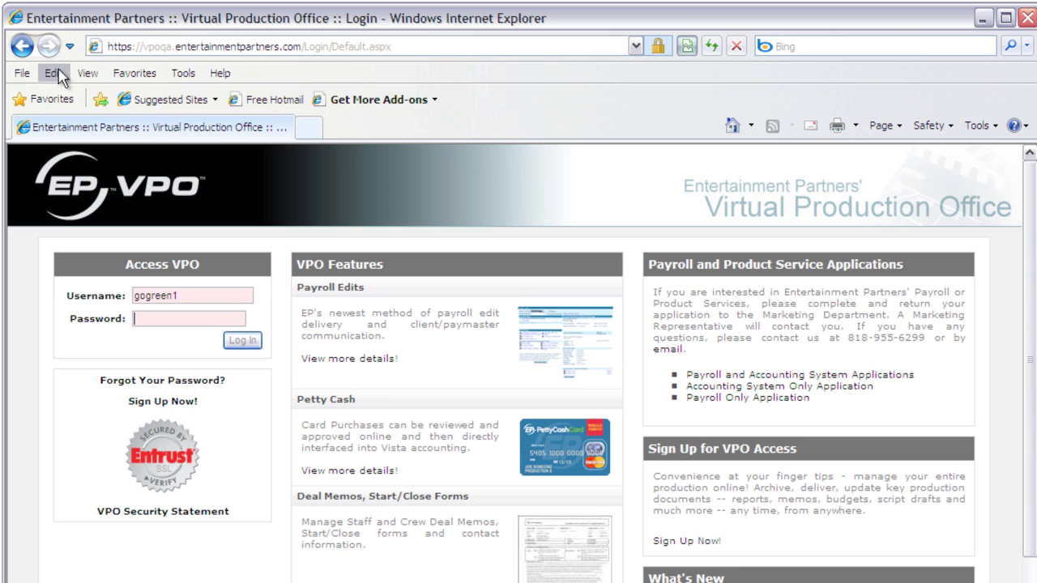
Paste the temporary password via Edit > Paste and log in to VPO.
{"action": "left_click", "coordinate": [51, 73]}
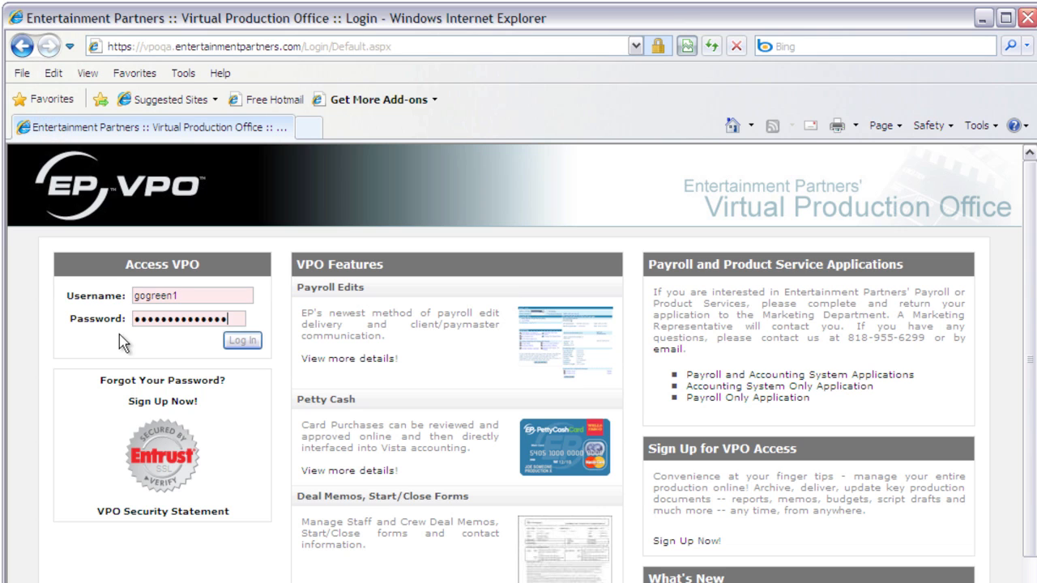
{"action": "left_click", "coordinate": [240, 342]}
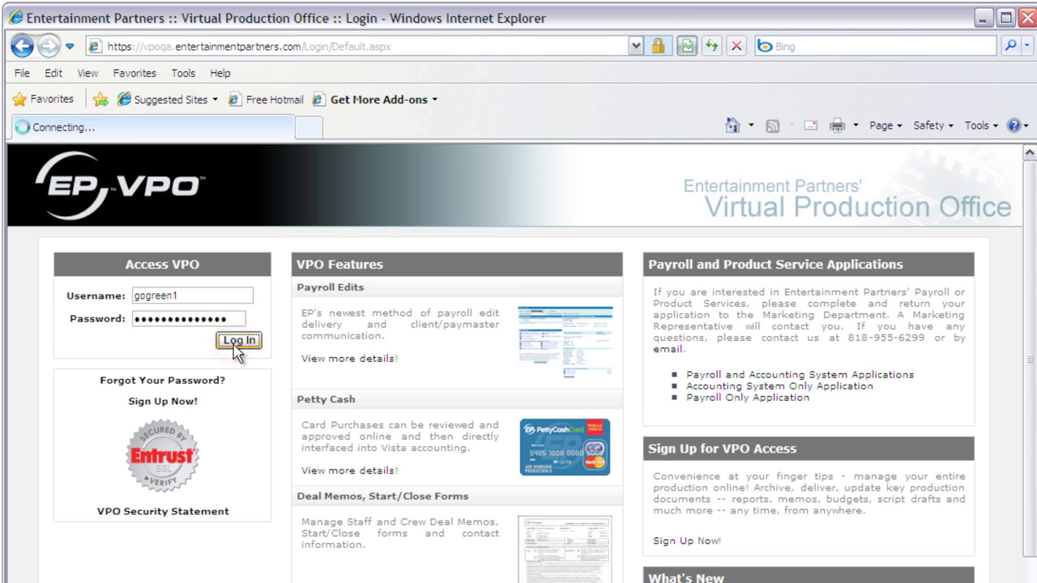
{"action": "left_click", "coordinate": [233, 340]}
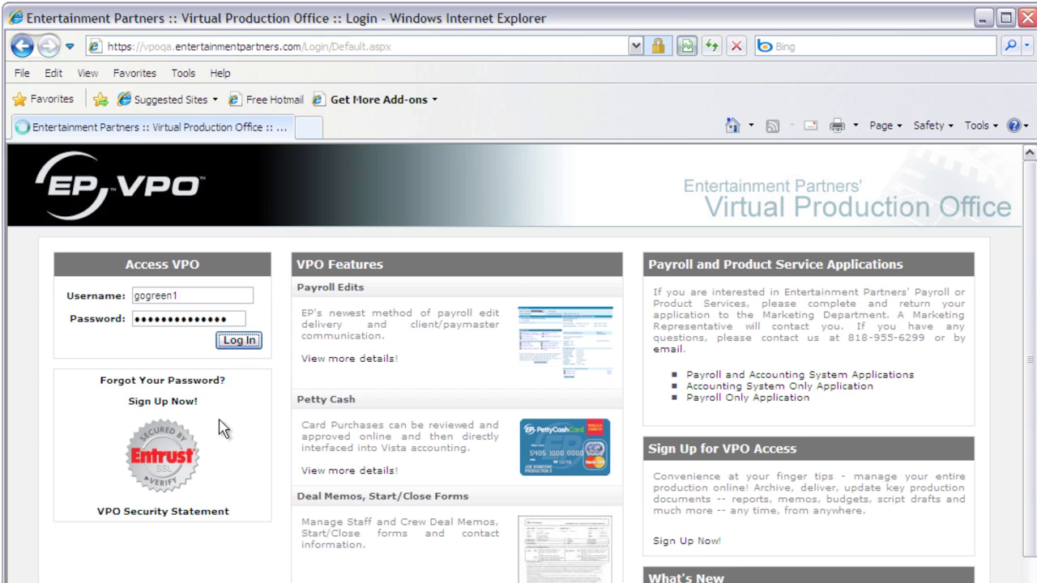
{"action": "mouse_move", "coordinate": [311, 500]}
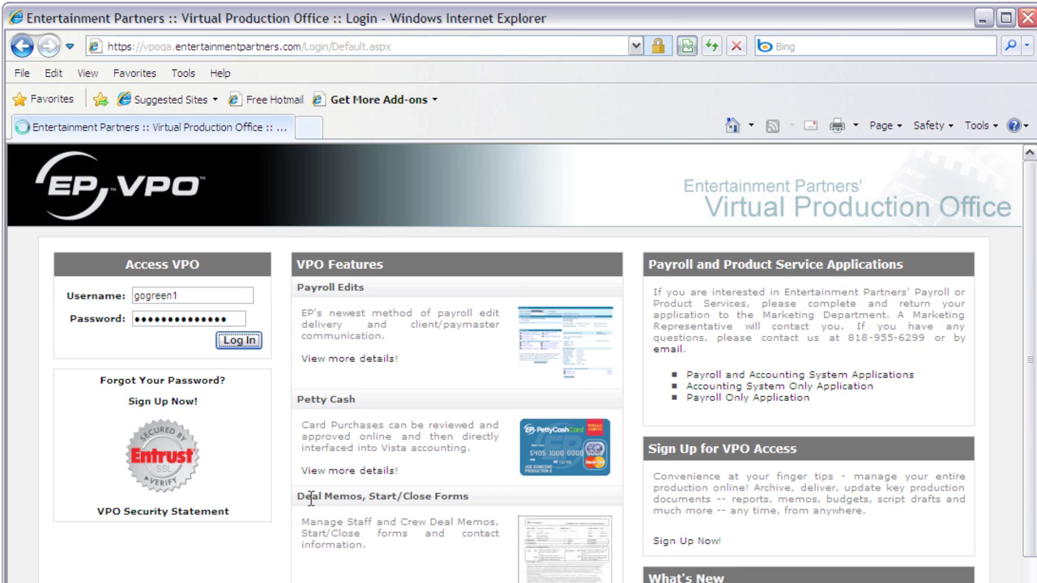
{"action": "mouse_move", "coordinate": [339, 499]}
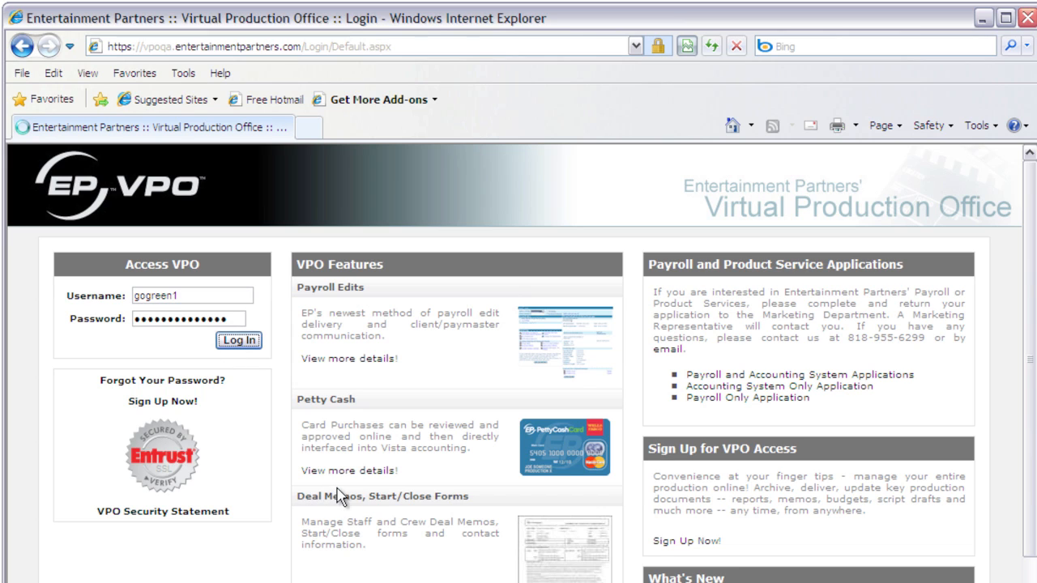
{"action": "mouse_move", "coordinate": [356, 495]}
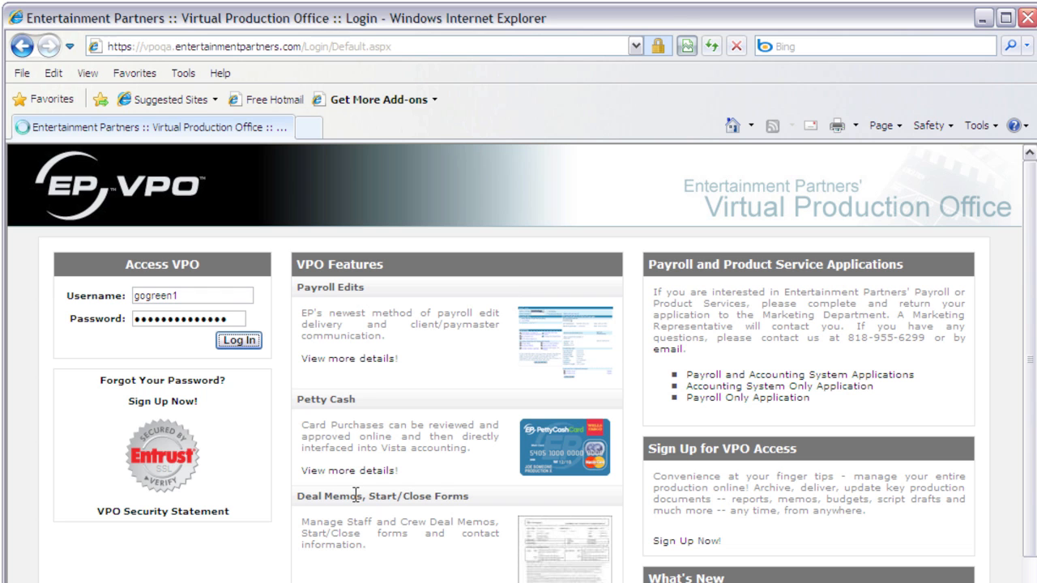
{"action": "left_click", "coordinate": [239, 340]}
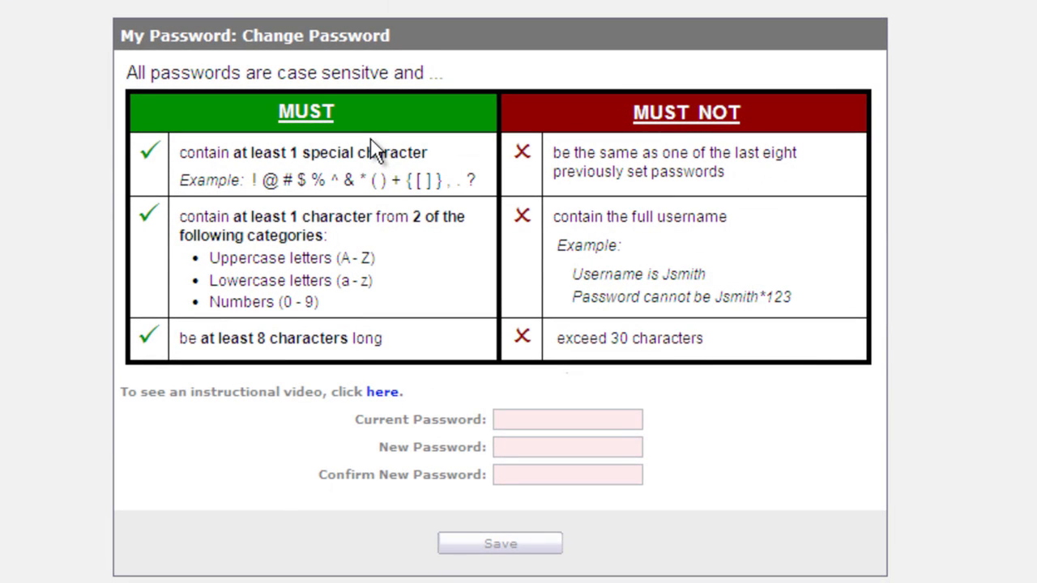
{"action": "mouse_move", "coordinate": [557, 243]}
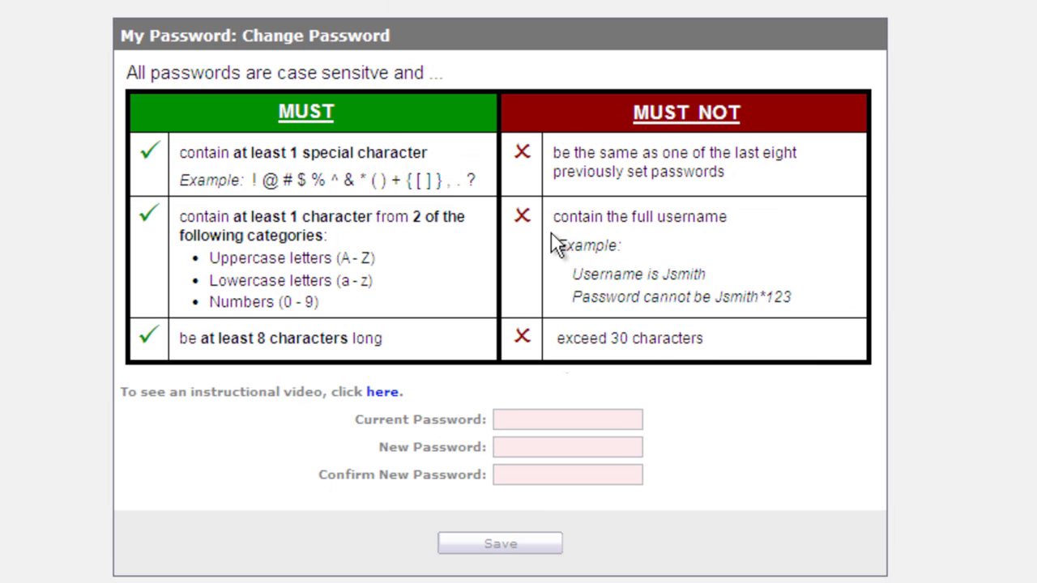
{"action": "left_click", "coordinate": [567, 419]}
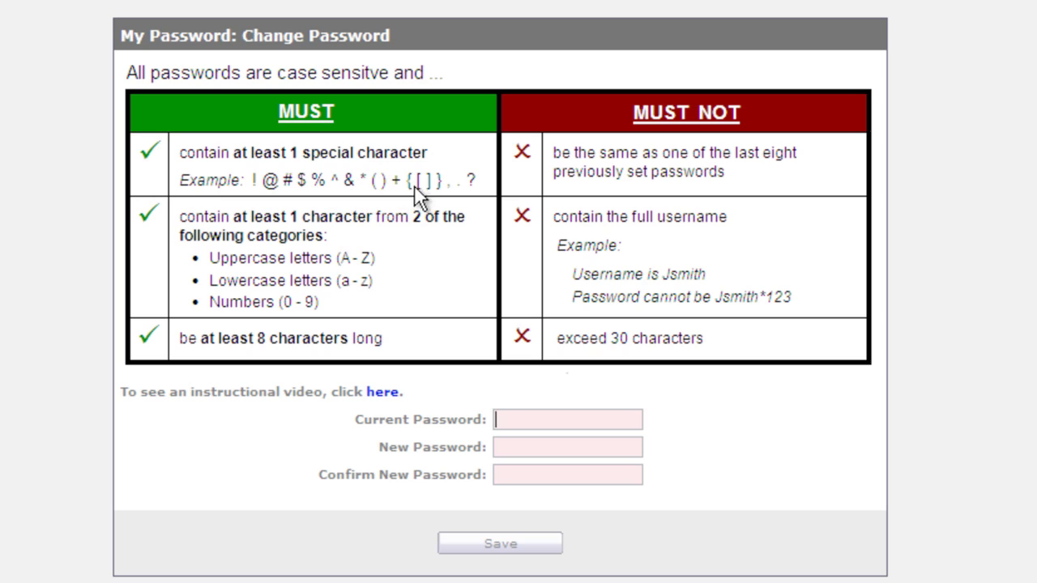
{"action": "mouse_move", "coordinate": [447, 196]}
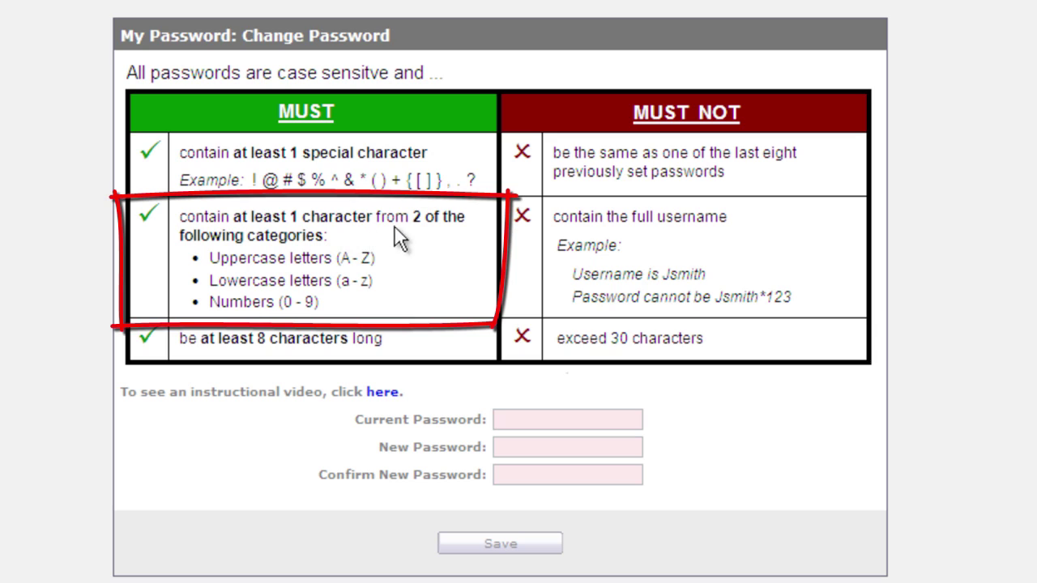
{"action": "mouse_move", "coordinate": [356, 251]}
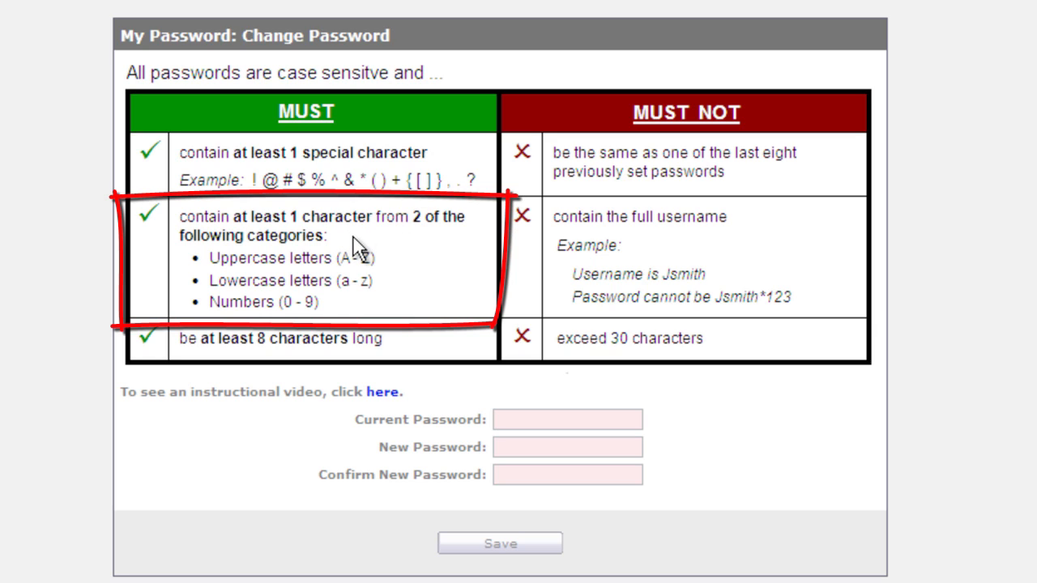
{"action": "left_click", "coordinate": [567, 420]}
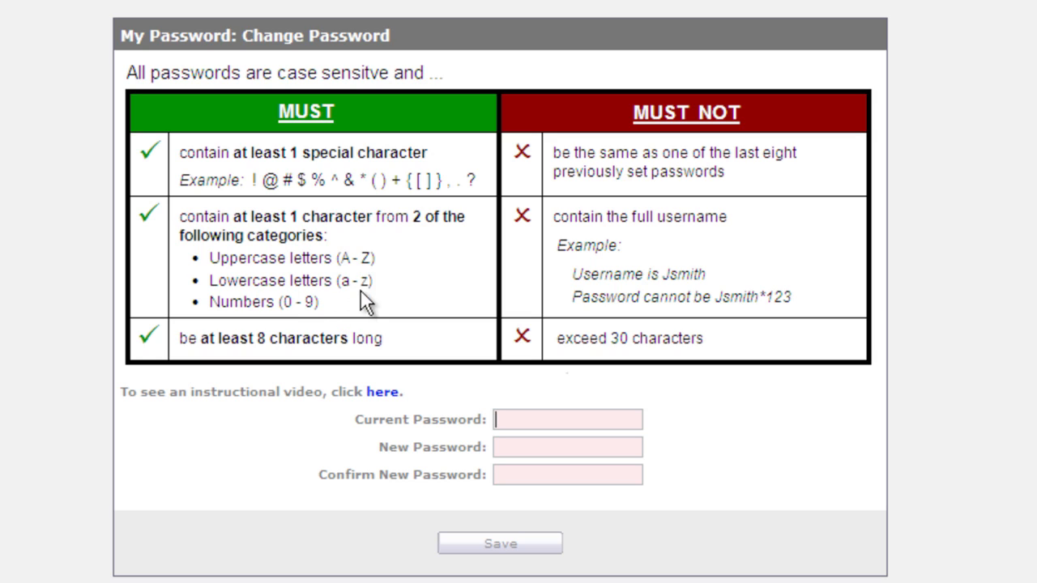
{"action": "mouse_move", "coordinate": [392, 282]}
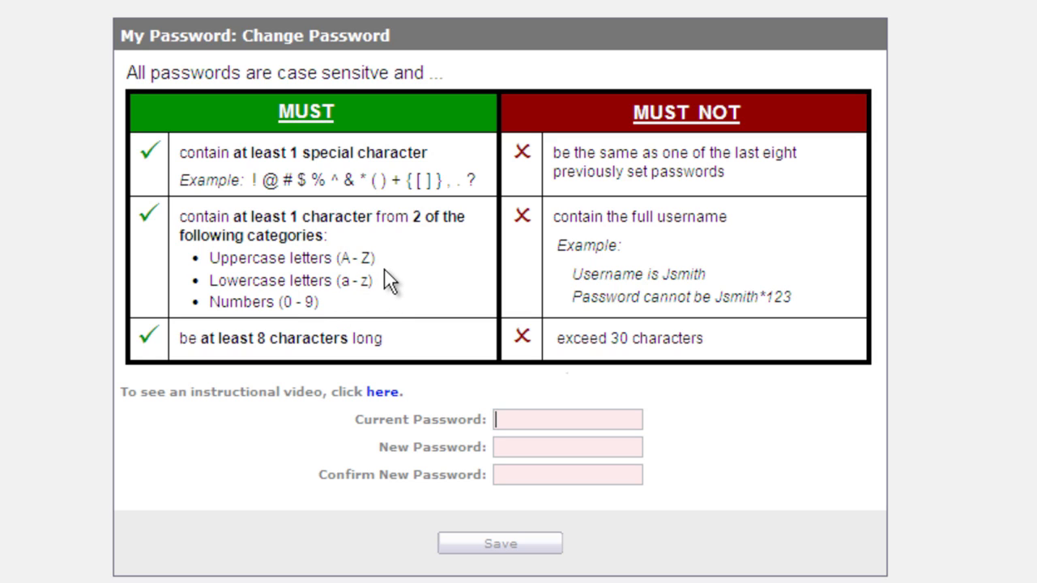
{"action": "mouse_move", "coordinate": [397, 298]}
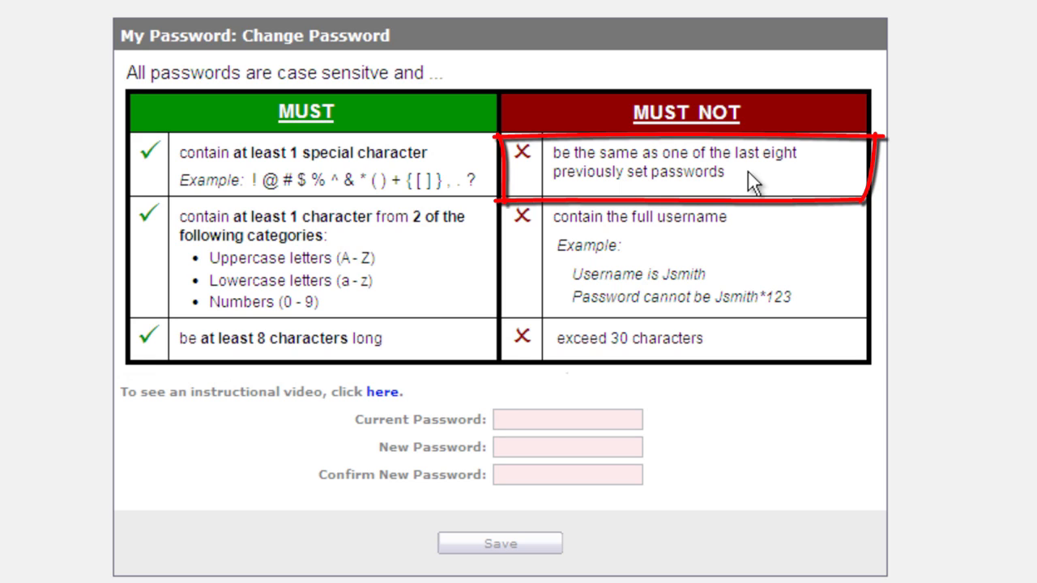
{"action": "mouse_move", "coordinate": [761, 185]}
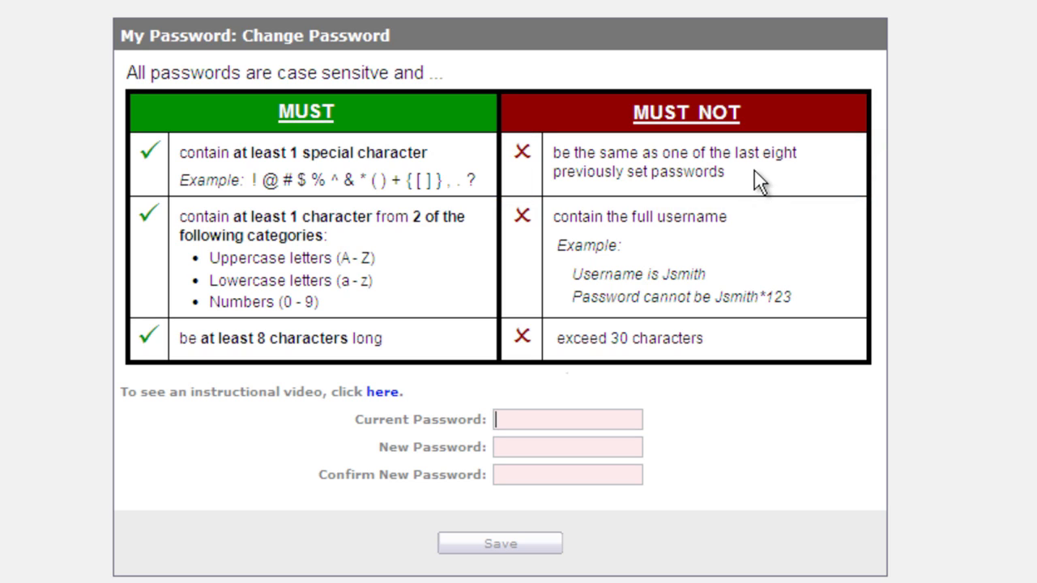
{"action": "mouse_move", "coordinate": [758, 255]}
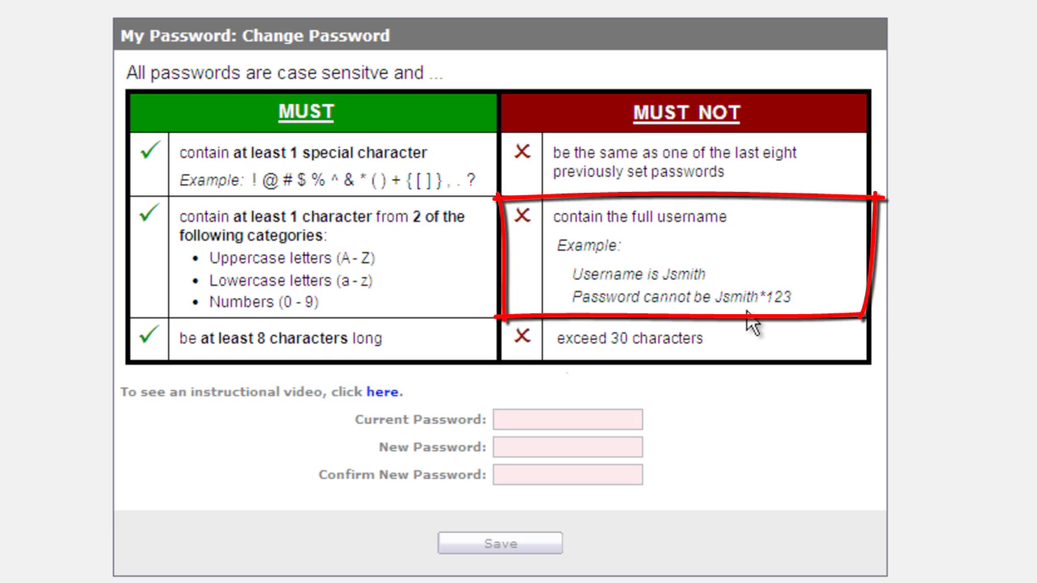
{"action": "mouse_move", "coordinate": [771, 327]}
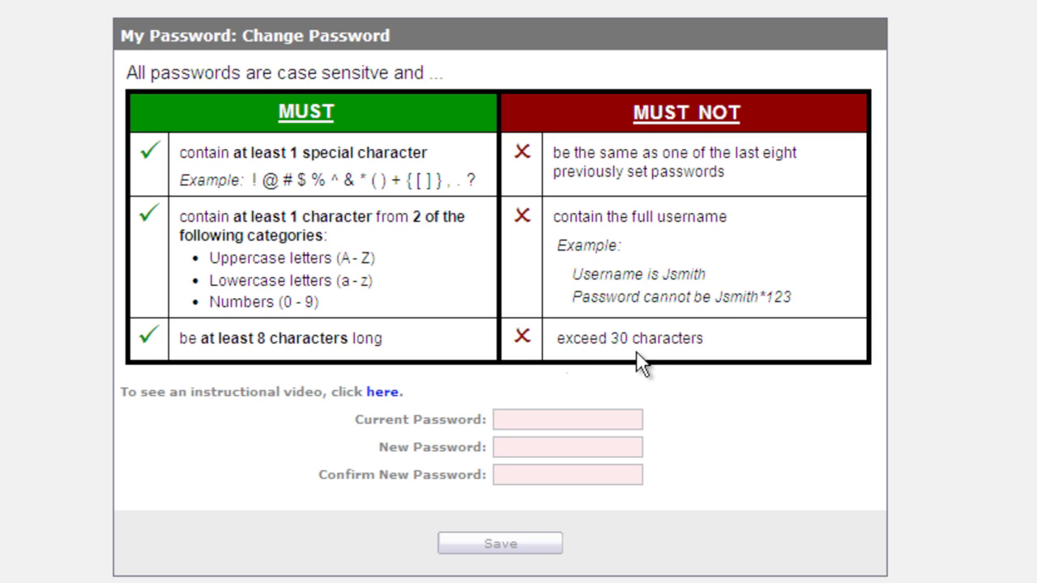
{"action": "left_click", "coordinate": [566, 419]}
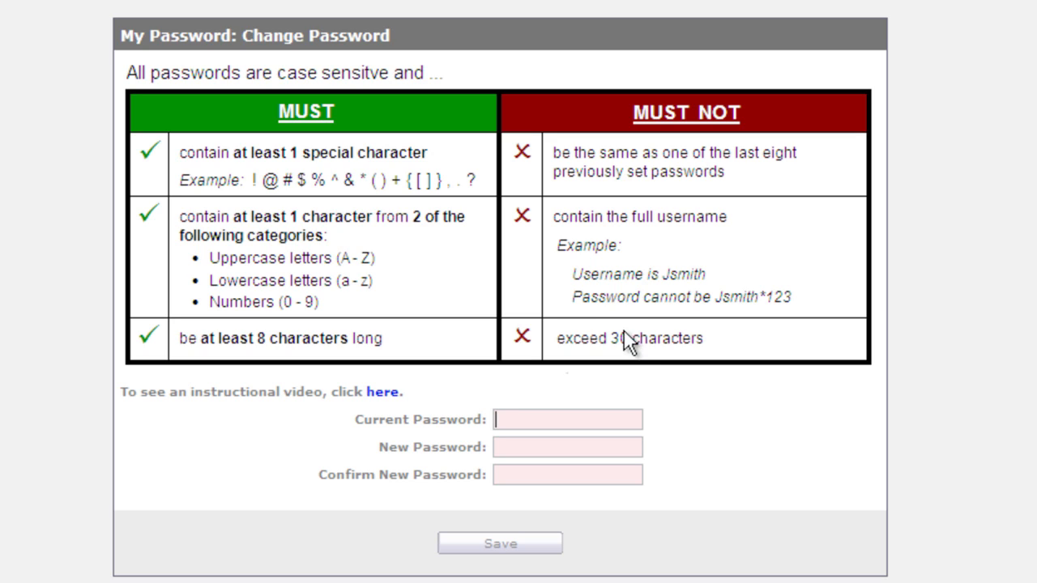
{"action": "mouse_move", "coordinate": [619, 302]}
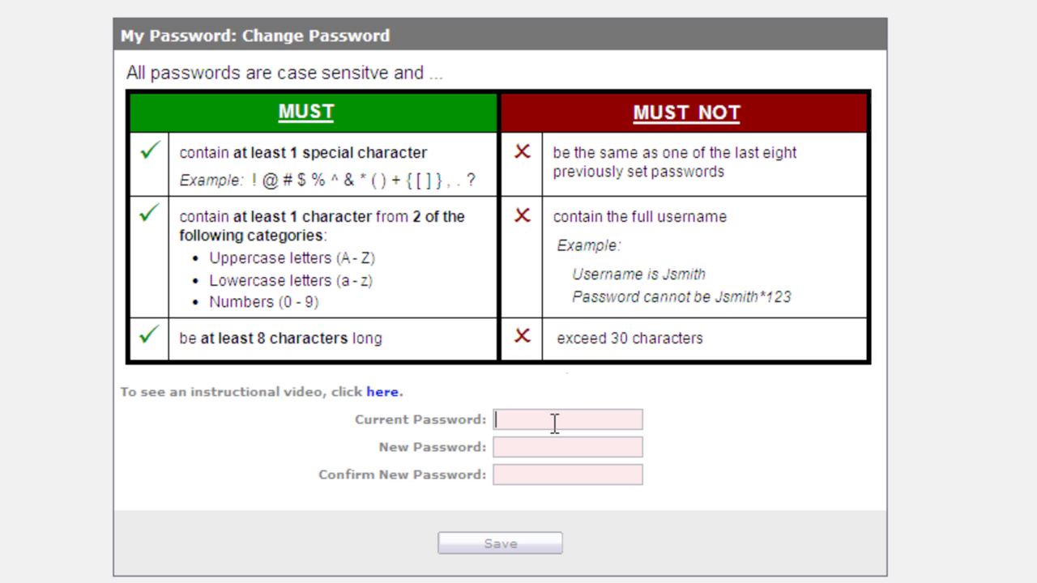
Fill in the current temporary password, the new password and its confirmation, and save.
{"action": "left_click", "coordinate": [554, 420]}
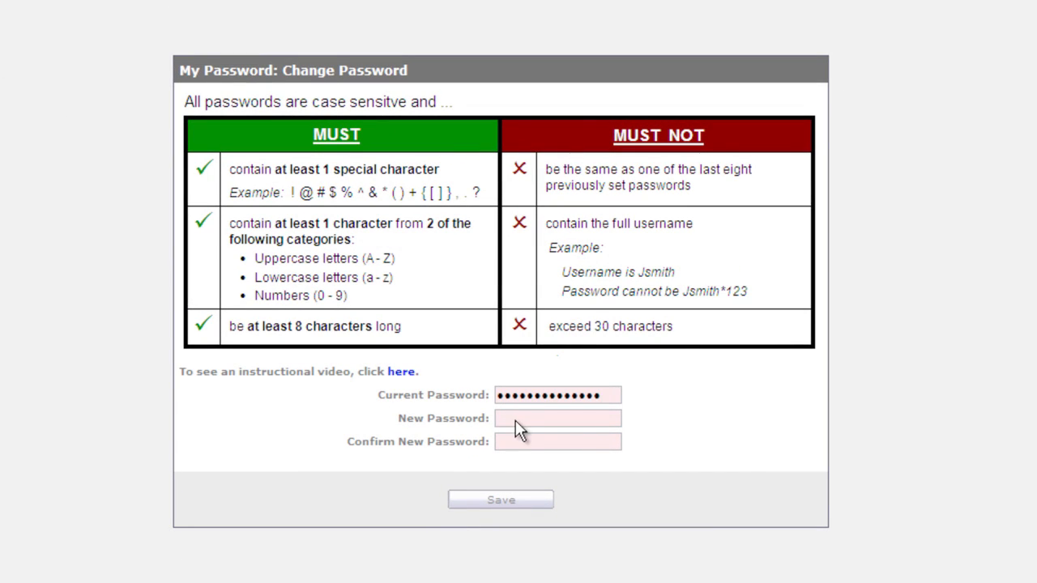
{"action": "left_click", "coordinate": [557, 418]}
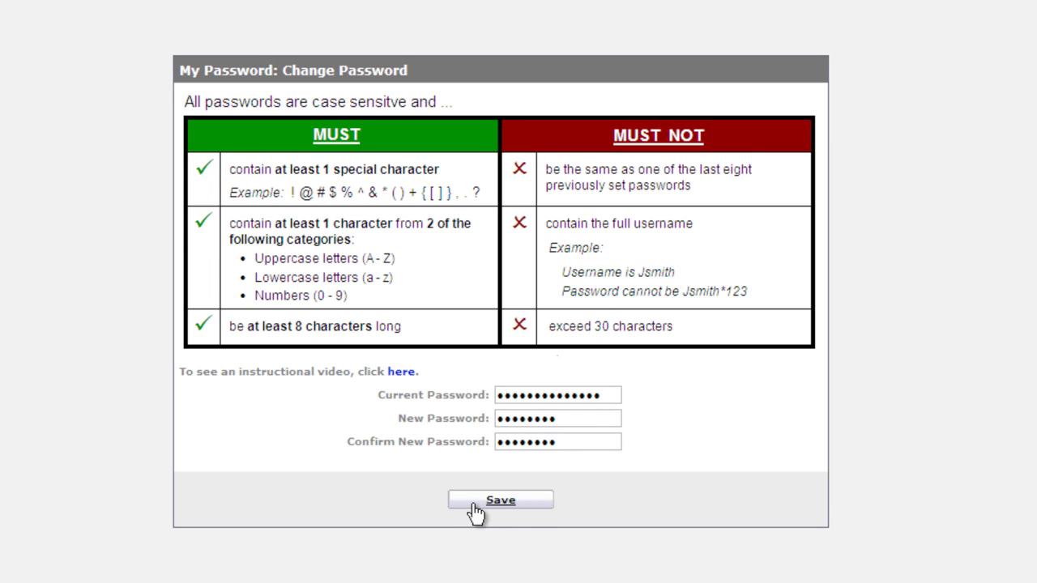
{"action": "left_click", "coordinate": [501, 499]}
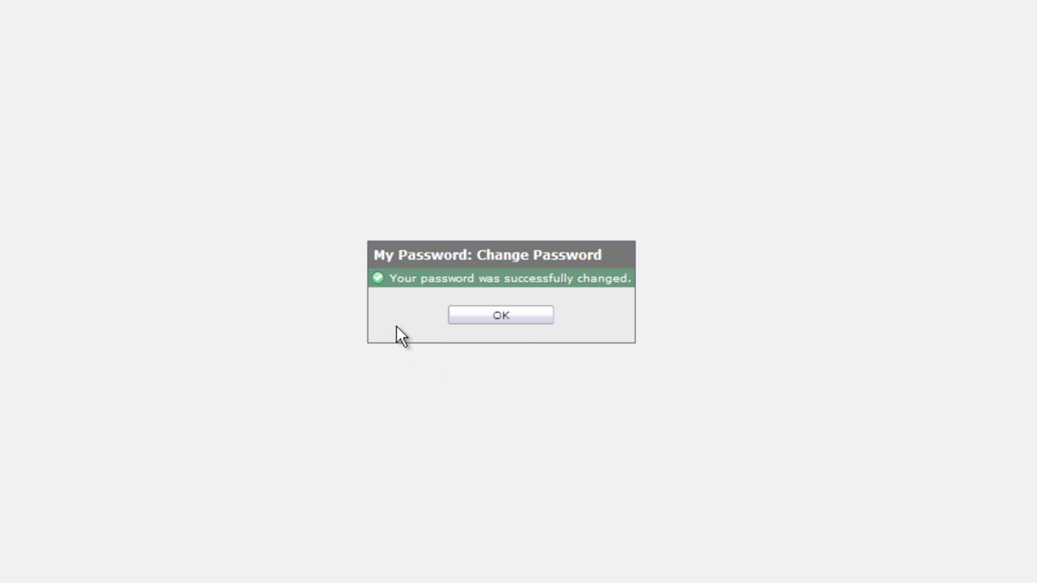
{"action": "mouse_move", "coordinate": [496, 350]}
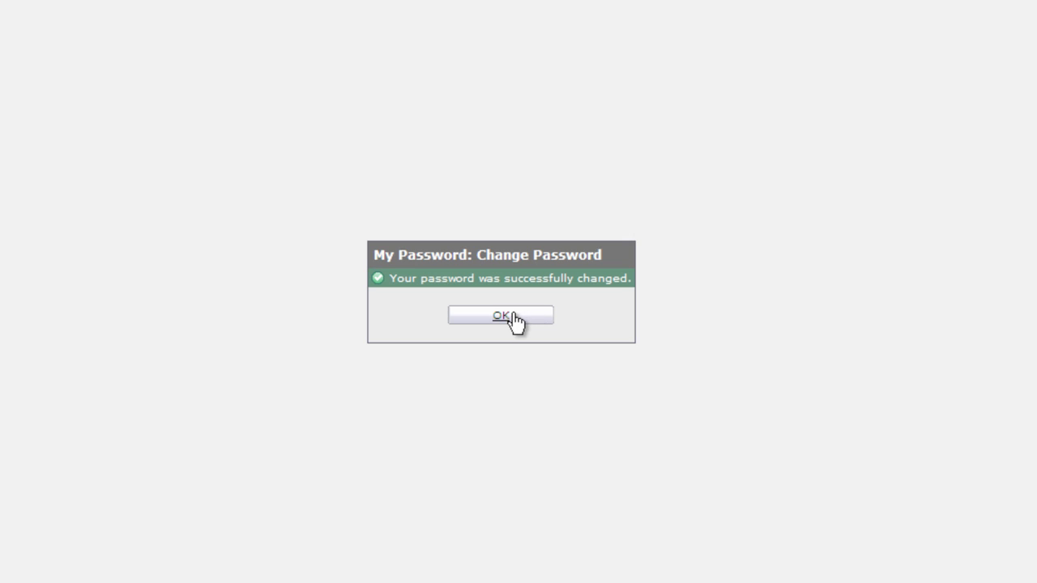
Acknowledge the 'password was successfully changed' message with OK.
{"action": "left_click", "coordinate": [500, 314]}
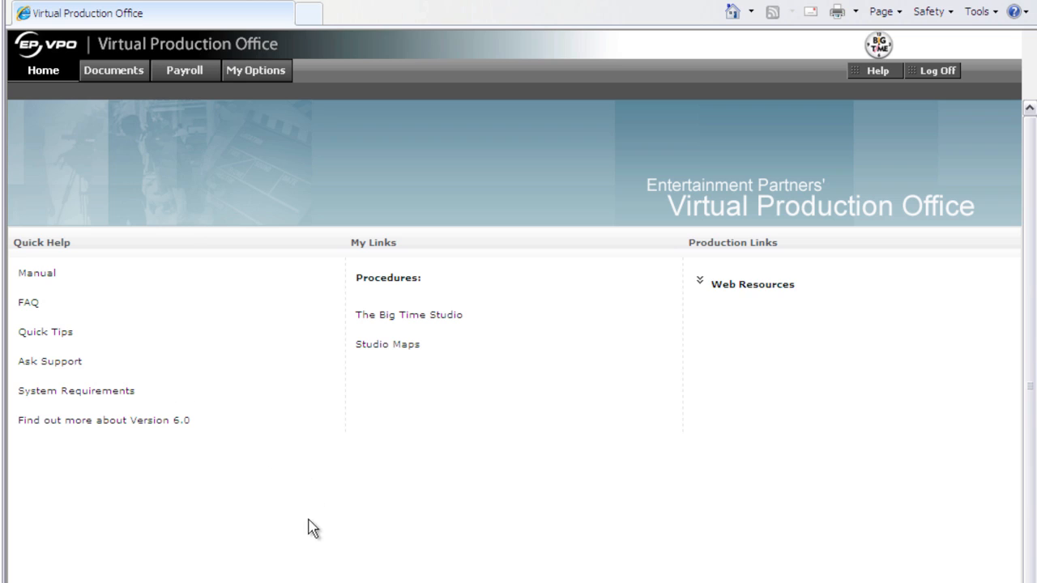
{"action": "mouse_move", "coordinate": [266, 107]}
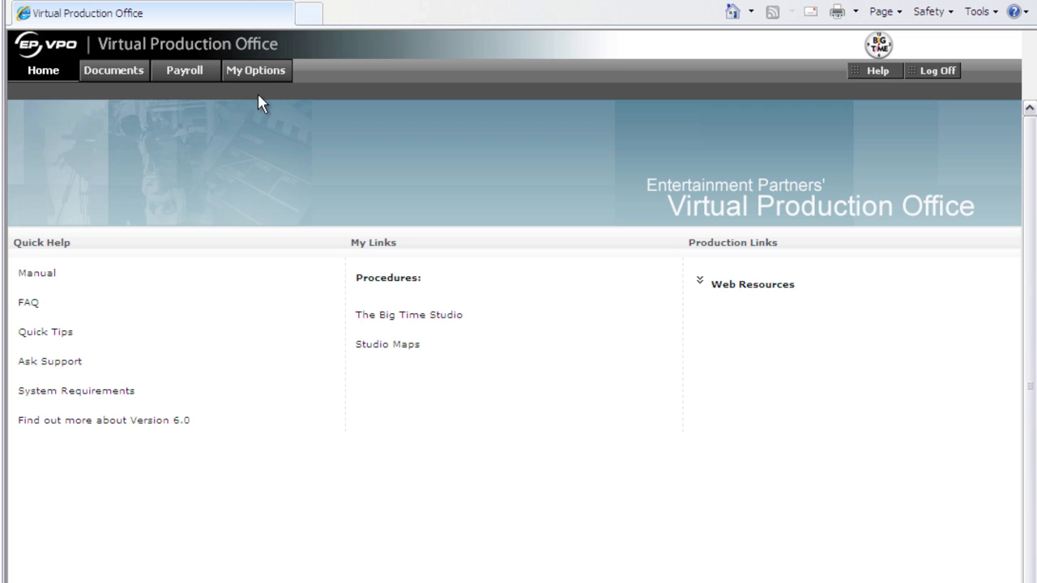
{"action": "mouse_move", "coordinate": [262, 78]}
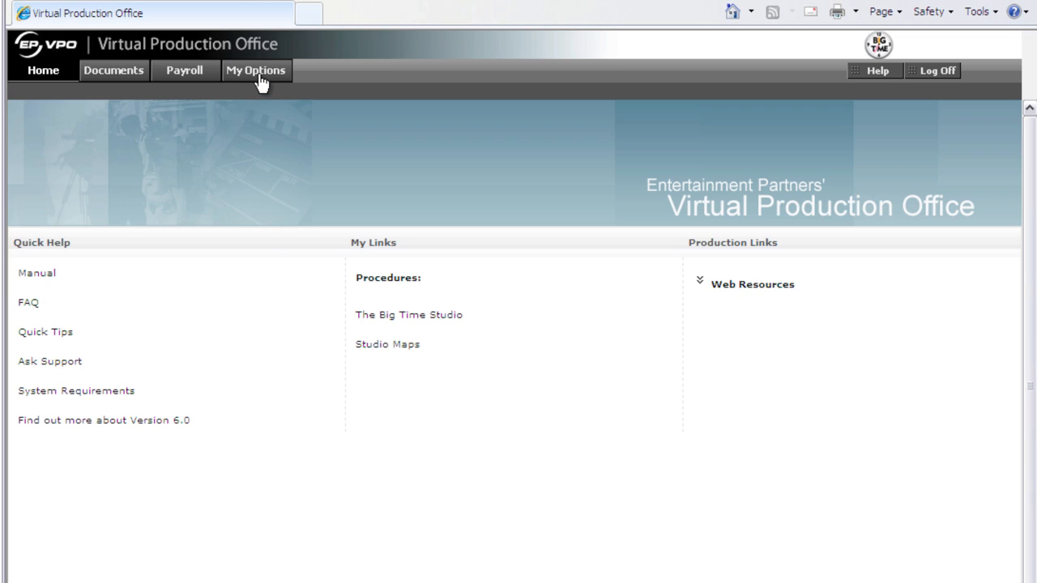
Go to My Options' General page and reopen Change My Password from there.
{"action": "left_click", "coordinate": [256, 71]}
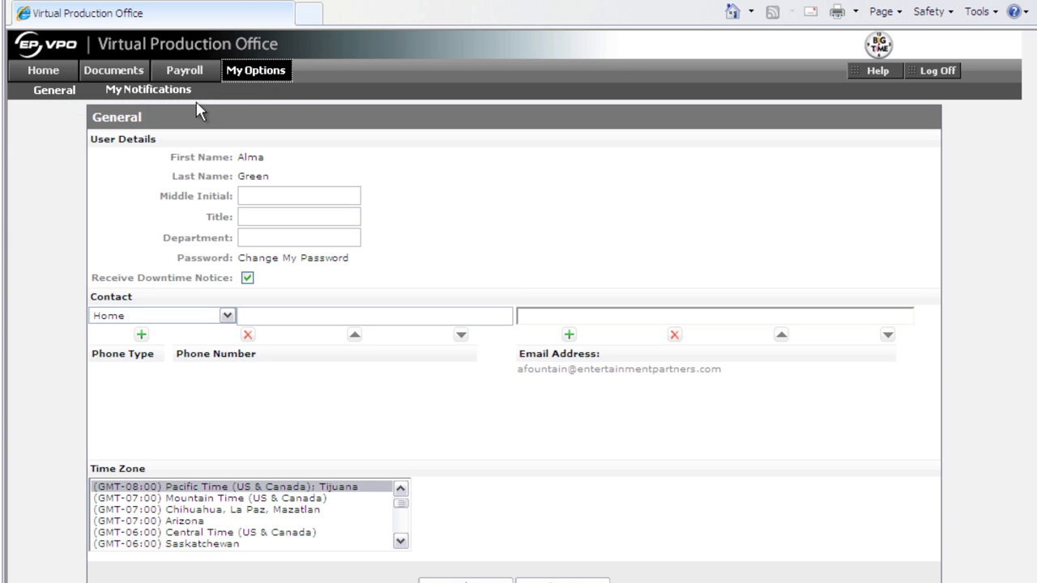
{"action": "mouse_move", "coordinate": [58, 101]}
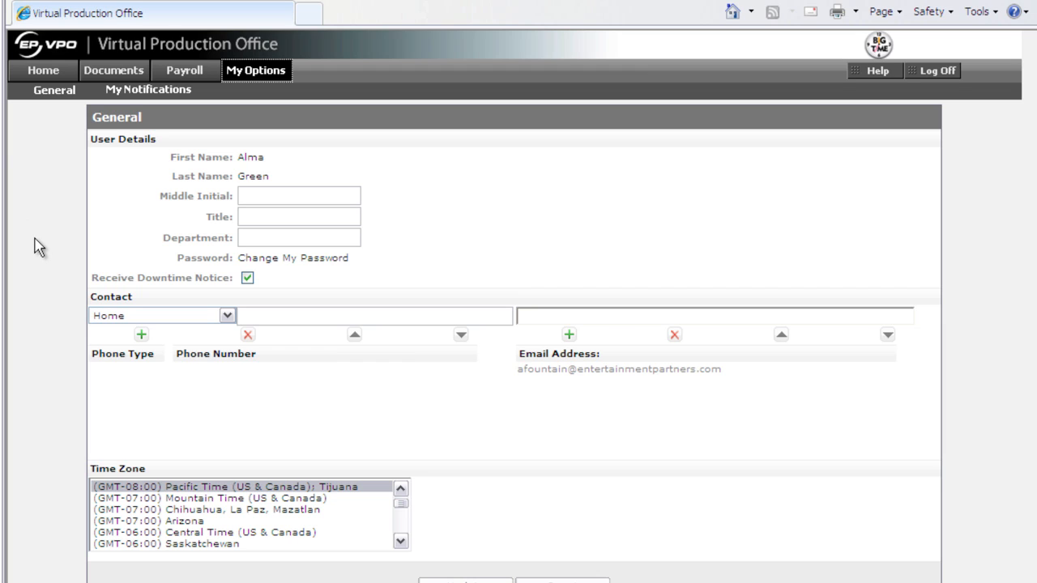
{"action": "mouse_move", "coordinate": [301, 265]}
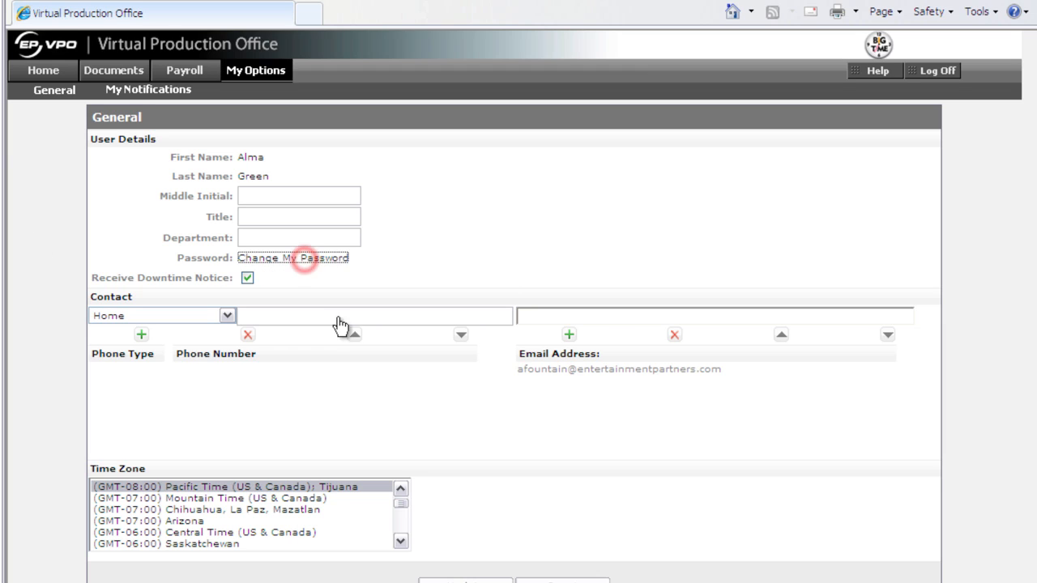
{"action": "left_click", "coordinate": [298, 257]}
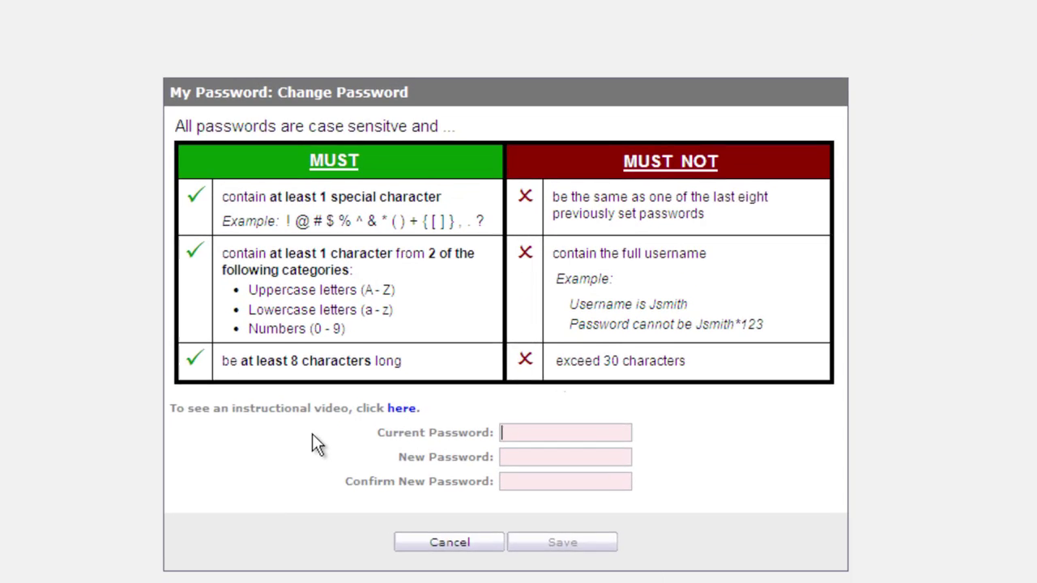